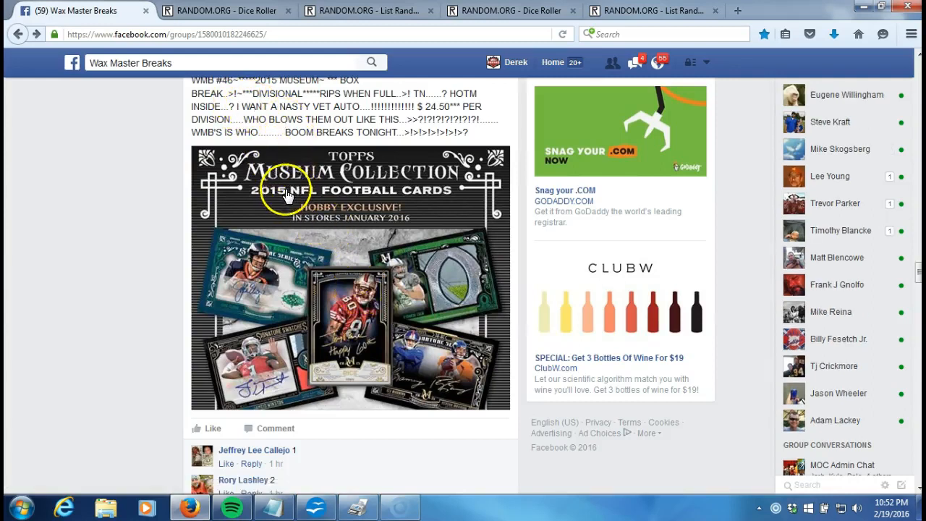
- Comment 'LIVE' beneath the name list in the group thread, then head to the dice roller
scroll("down", 3)
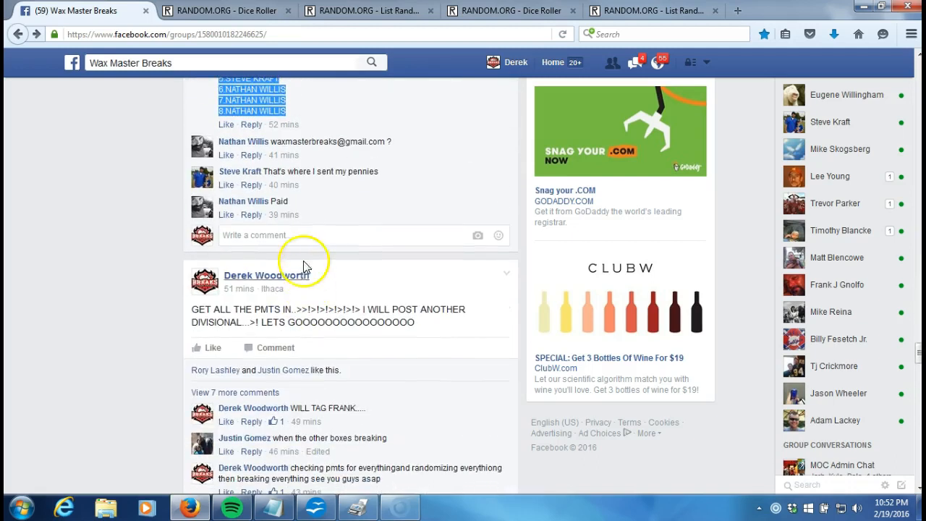
type("LIVE")
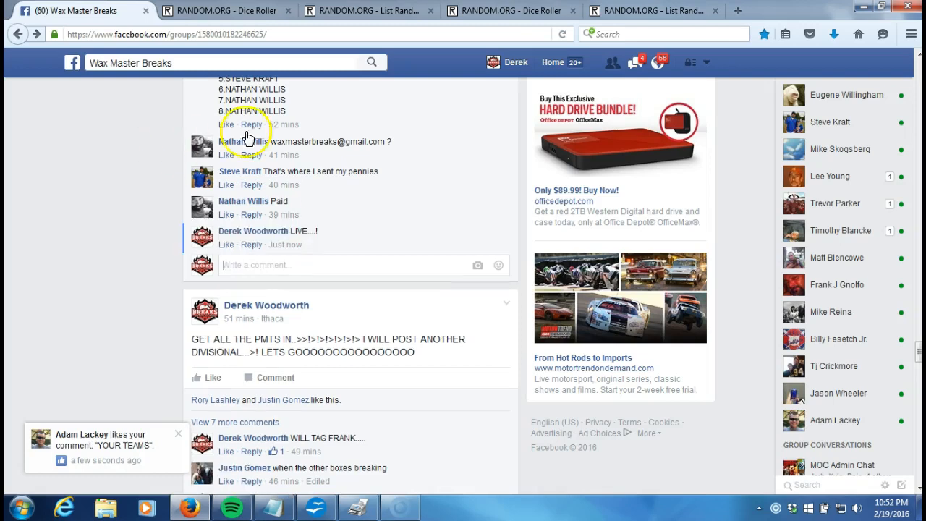
left_click(217, 10)
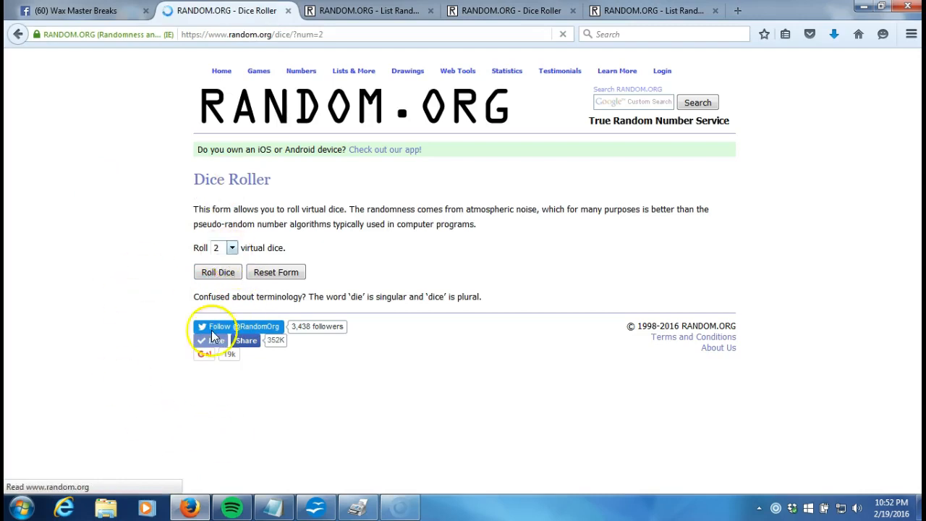
- Roll the two virtual dice and move over to the List Randomizer holding the eight names
left_click(217, 272)
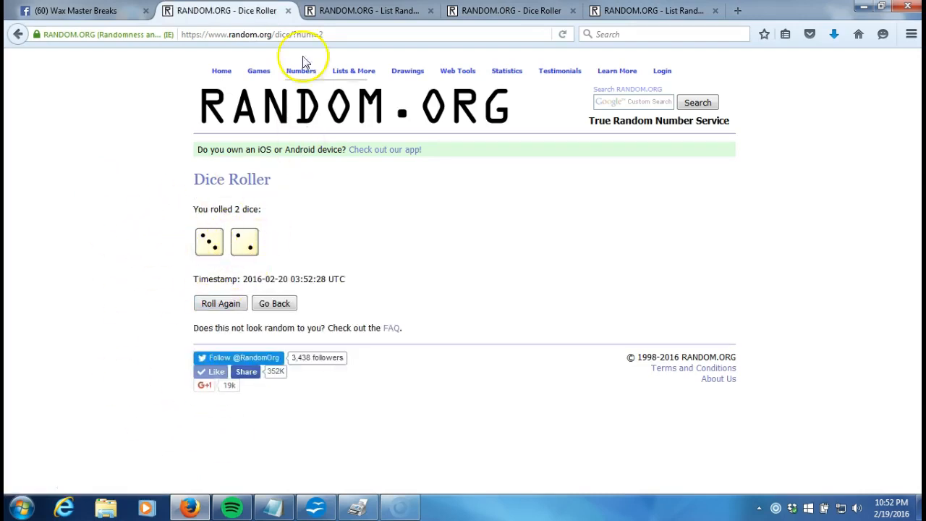
left_click(369, 10)
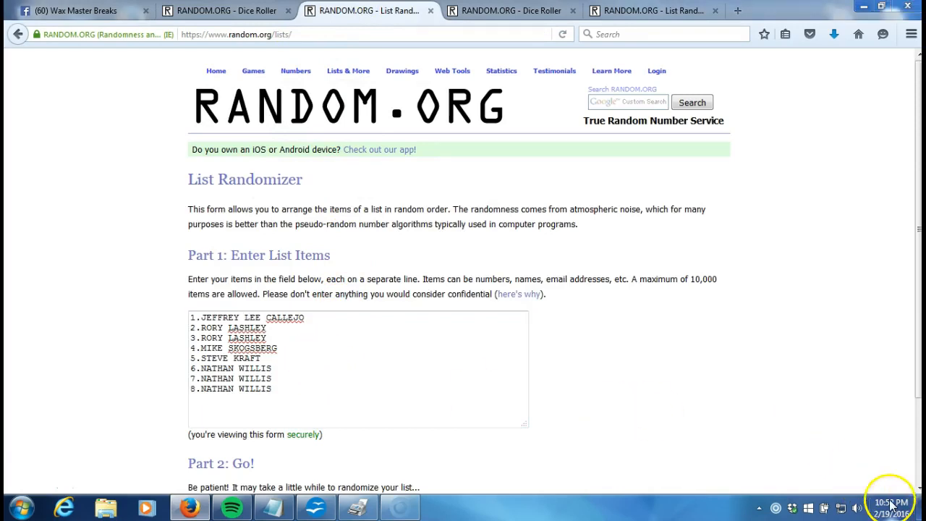
- Randomize the eight-name list five times and select the final order for copying
left_click(891, 502)
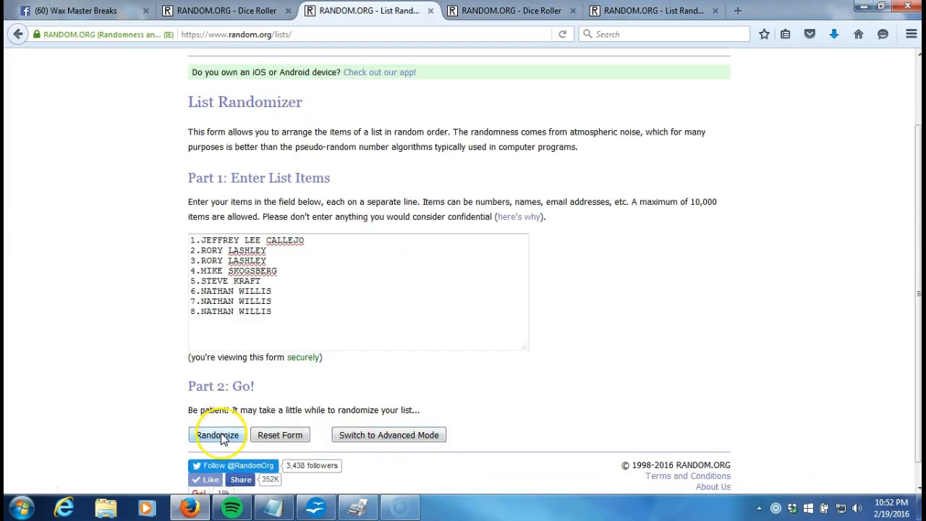
left_click(217, 434)
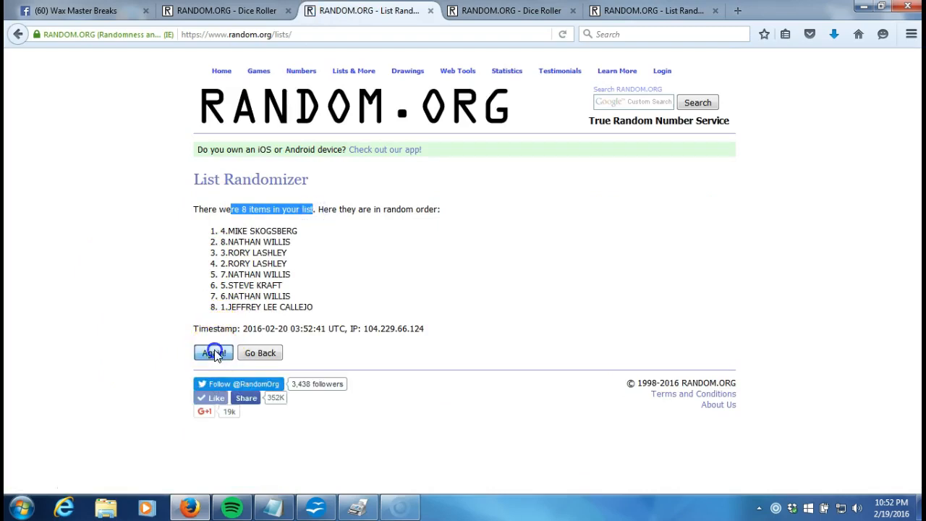
left_click(212, 353)
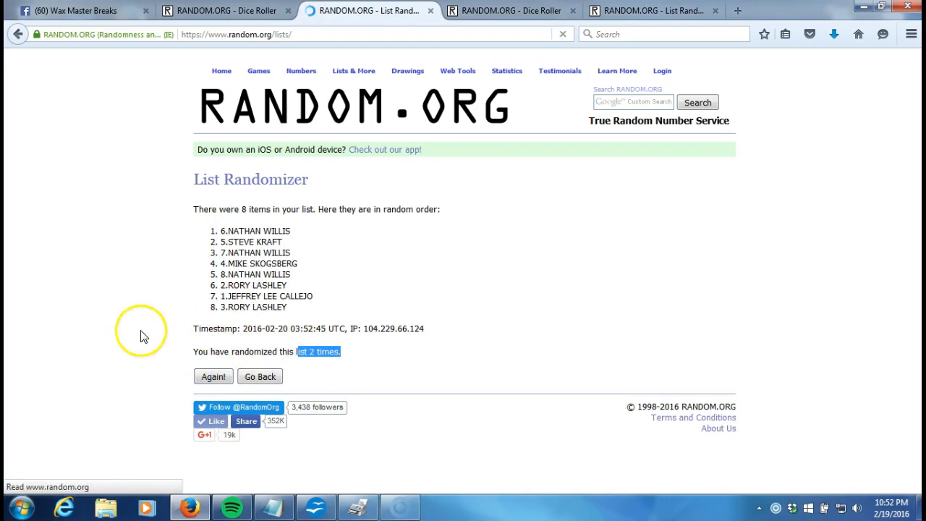
left_click(212, 376)
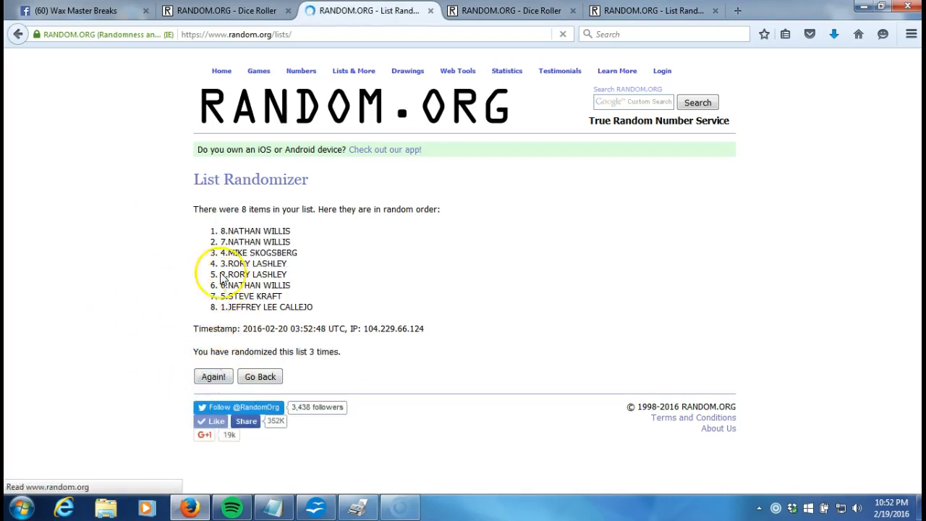
left_click(213, 376)
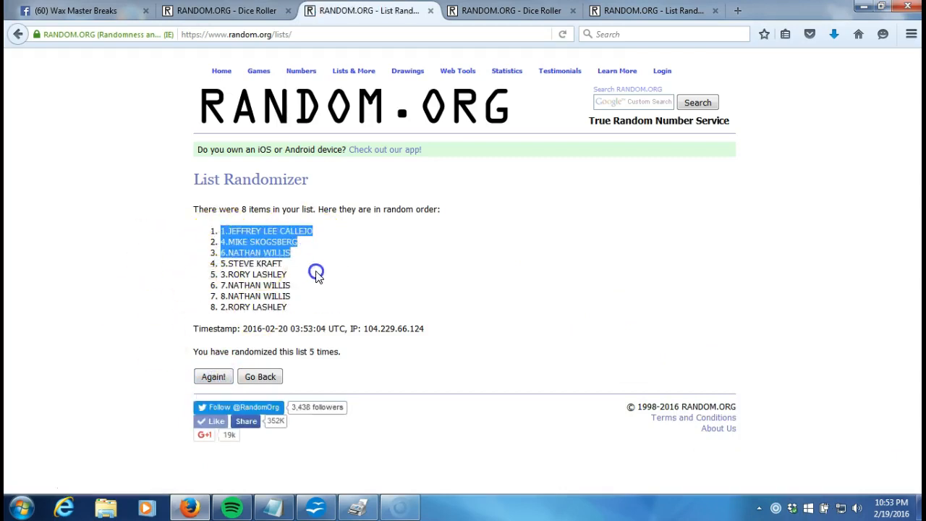
left_click_drag(315, 273, 292, 284)
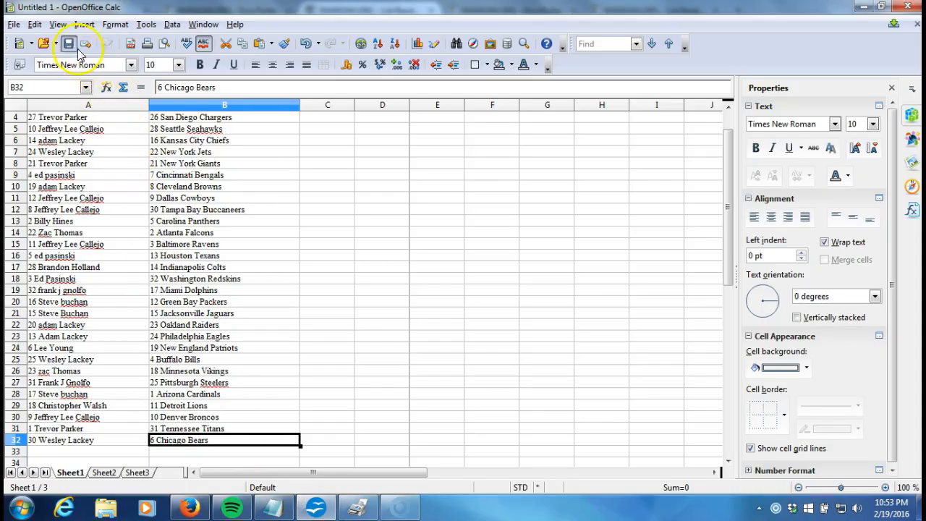
- Paste the shuffled names into the cleared sheet as HTML via Paste Special, then return to the randomizer
left_click(35, 23)
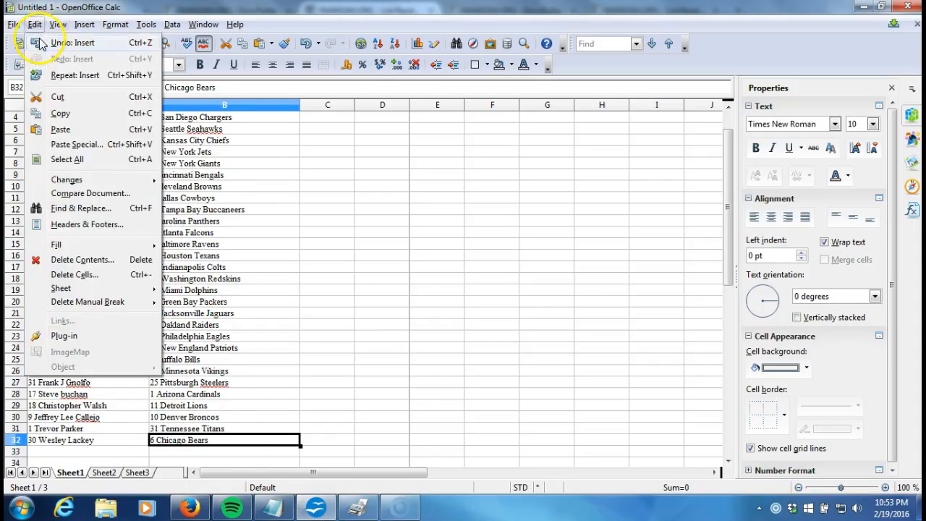
left_click(72, 42)
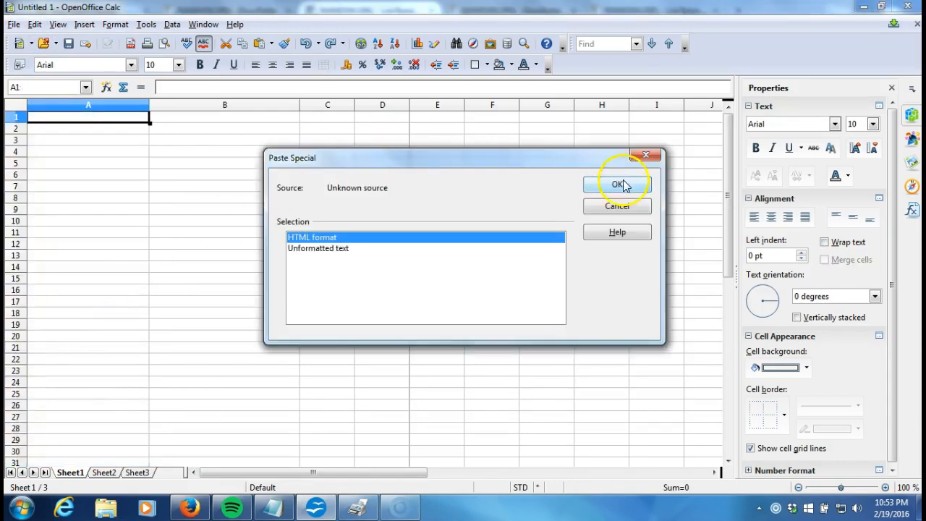
left_click(616, 184)
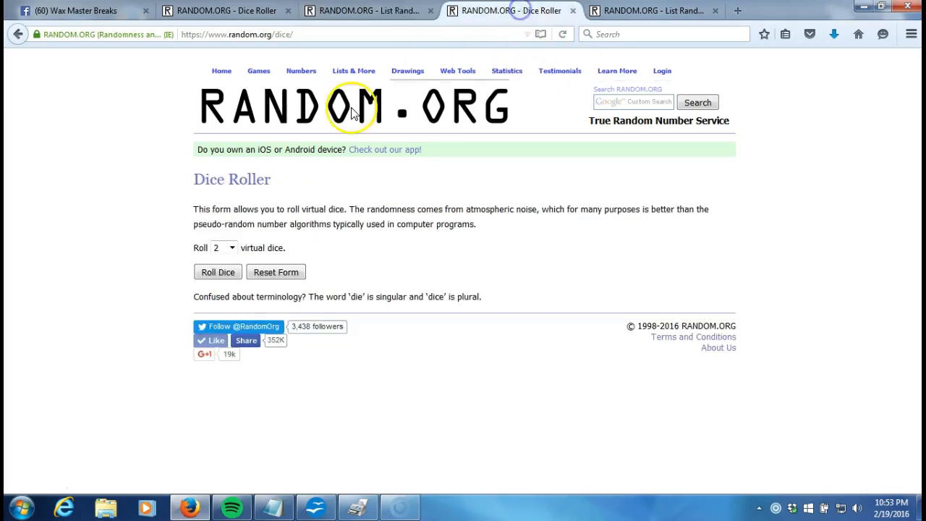
left_click(217, 272)
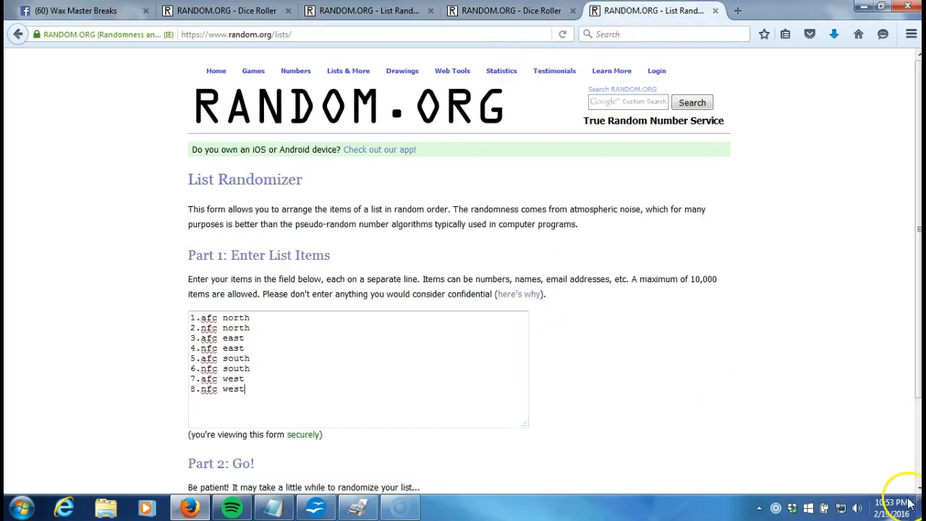
- Reshuffle the eight NFL divisions repeatedly with Again! until shuffled eight times
left_click(894, 502)
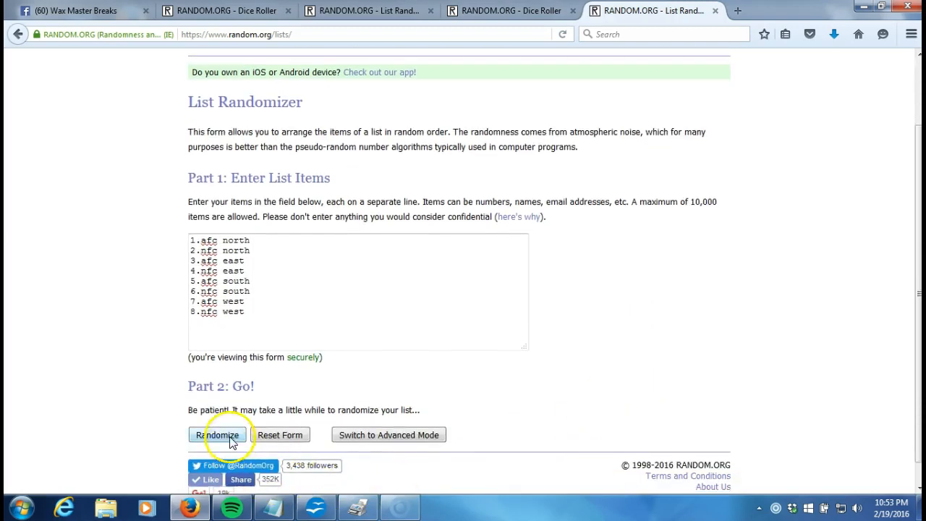
left_click(219, 434)
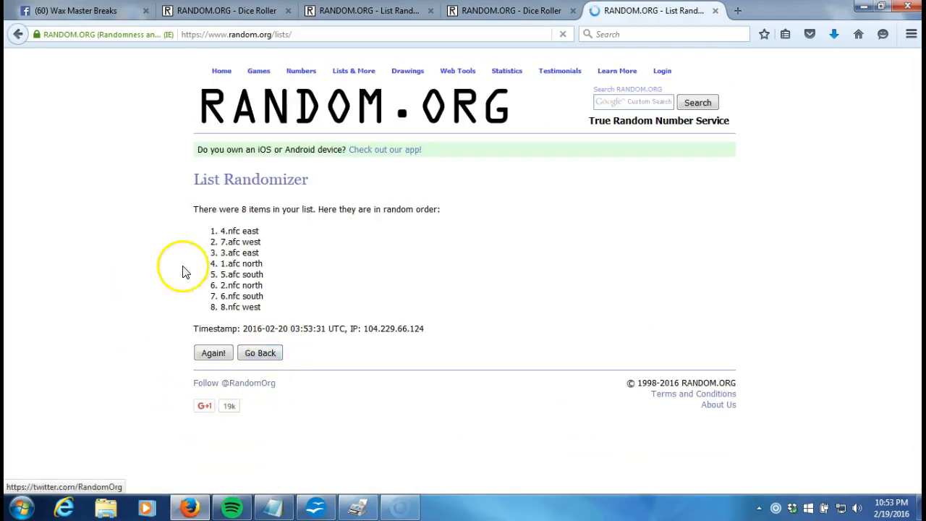
left_click(213, 353)
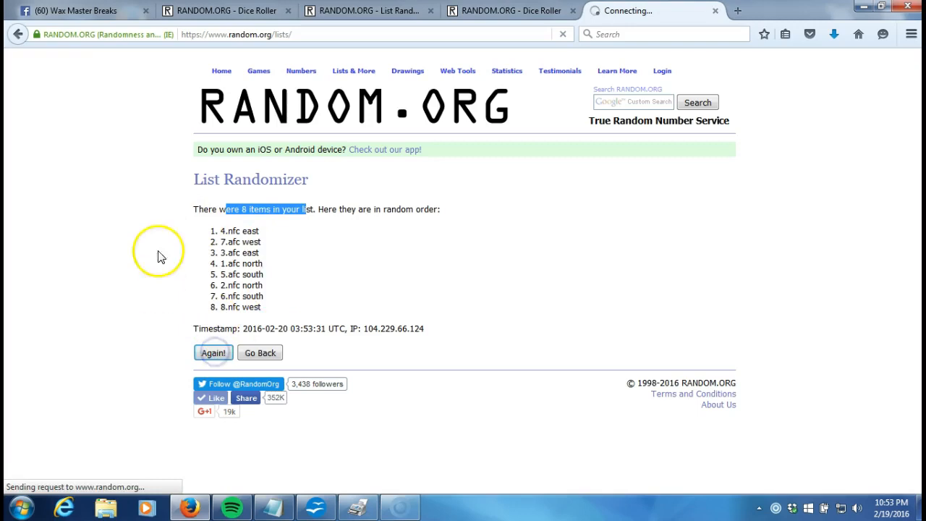
left_click(213, 353)
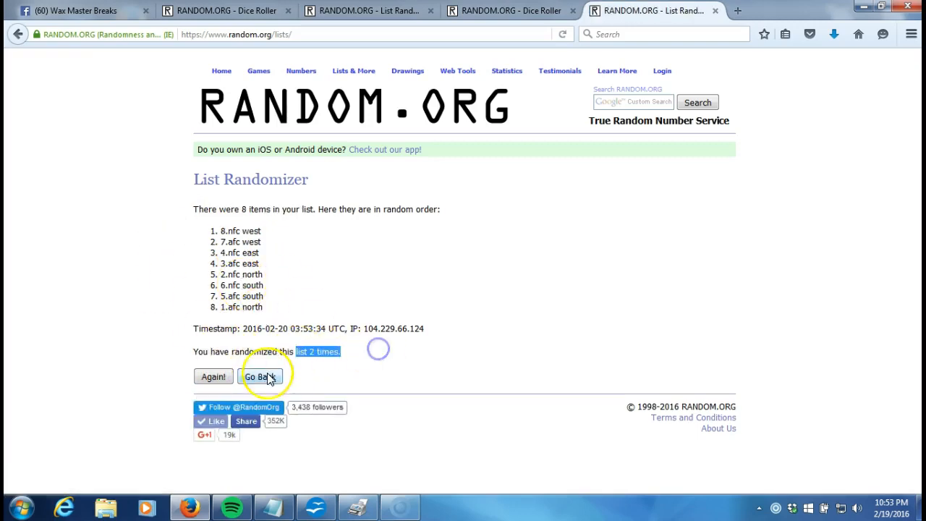
left_click(213, 376)
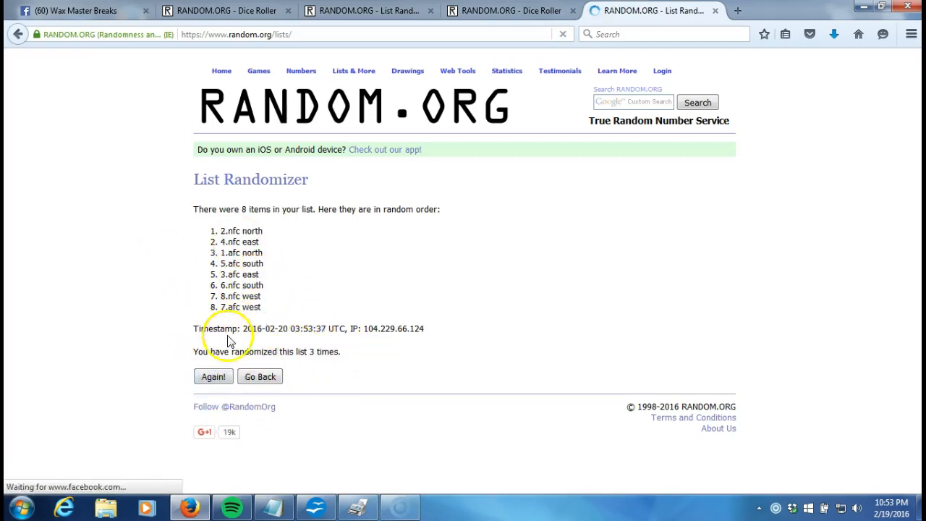
left_click(213, 376)
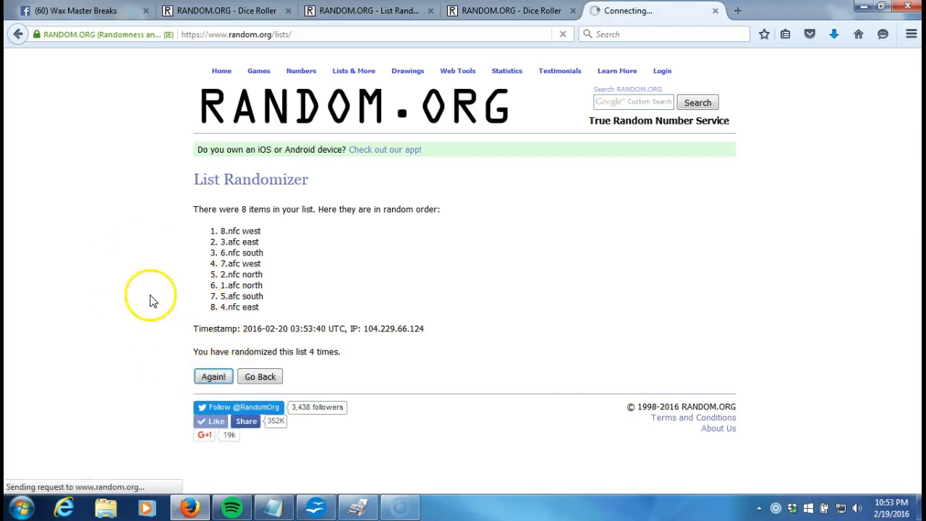
left_click(212, 376)
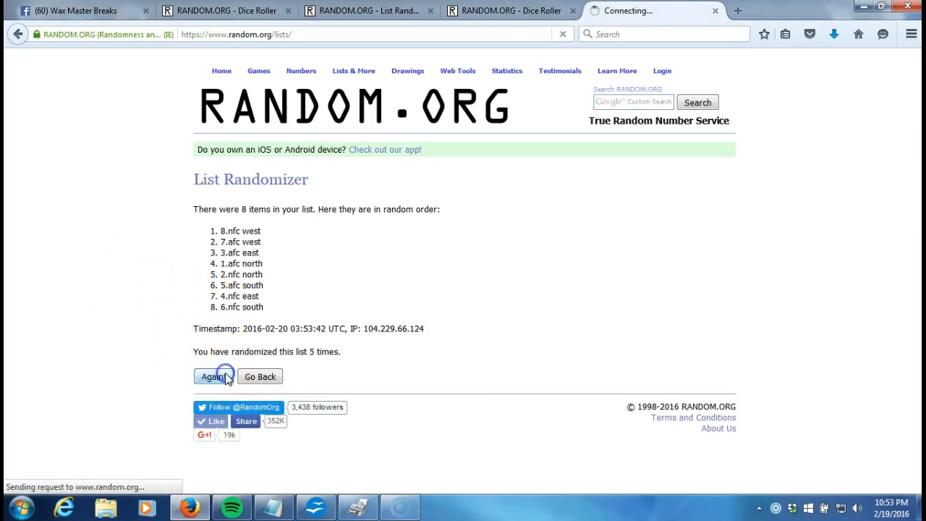
left_click(213, 376)
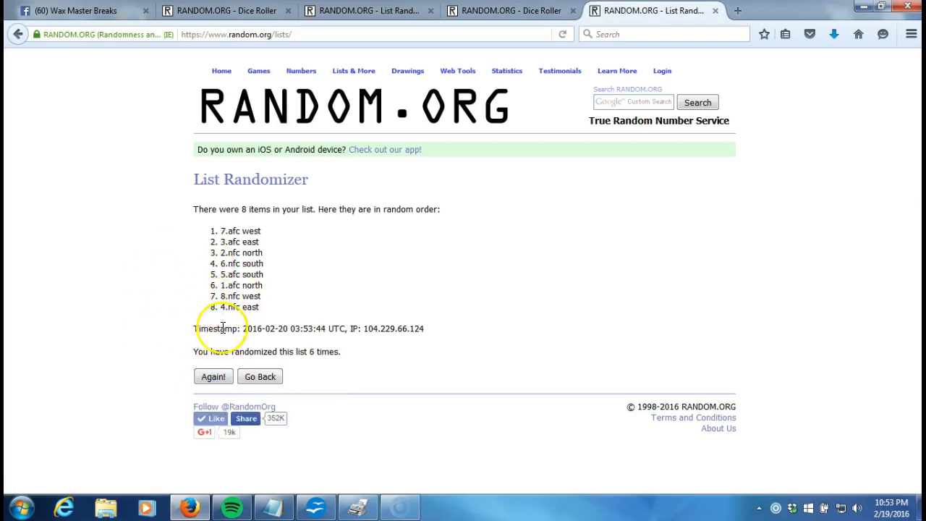
left_click(213, 376)
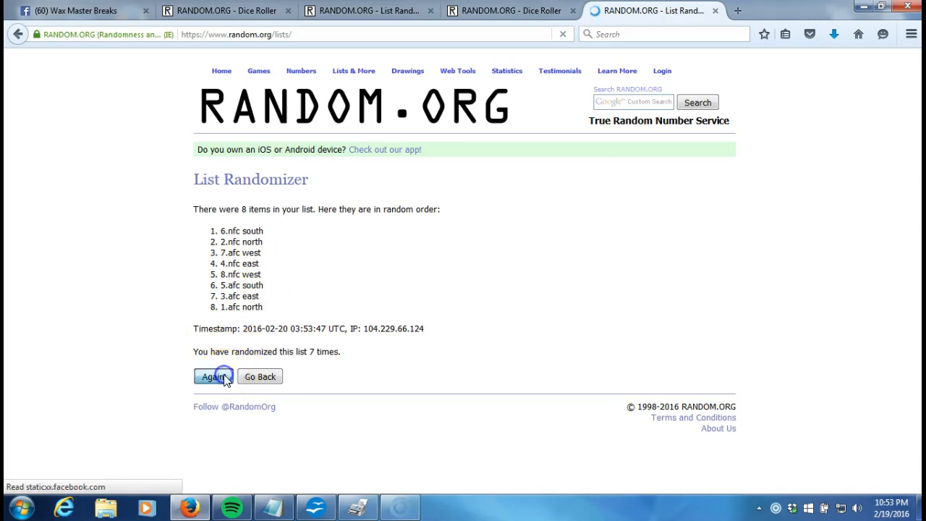
left_click(213, 376)
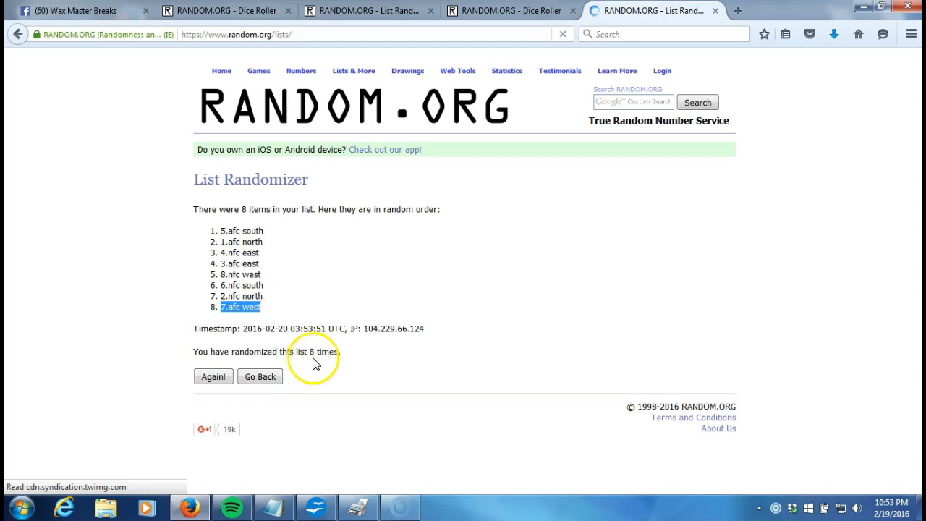
- Give the divisions one final shuffle, select the resulting order and return to the spreadsheet
left_click(513, 10)
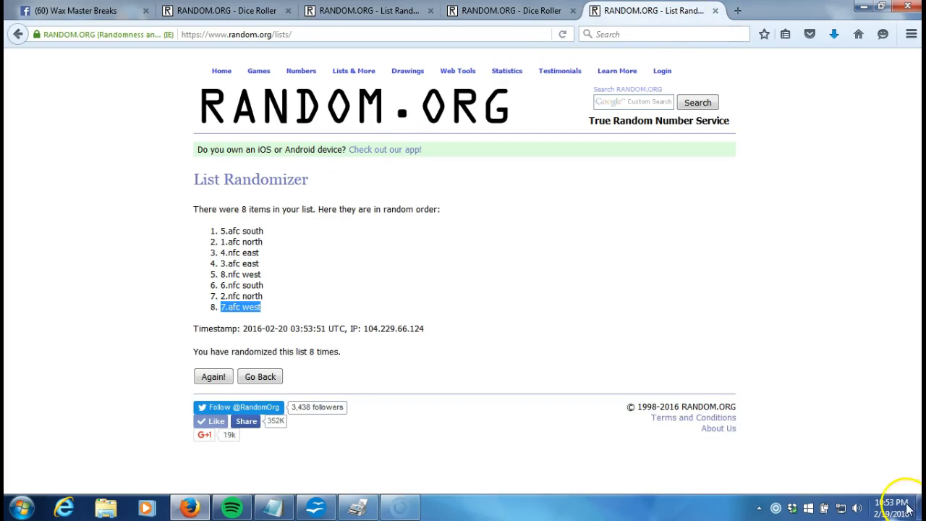
left_click(894, 504)
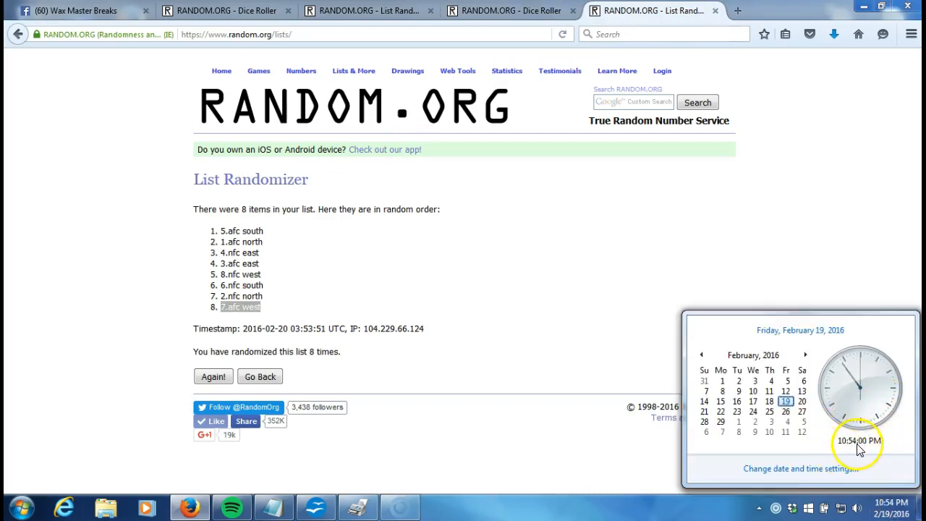
left_click(212, 376)
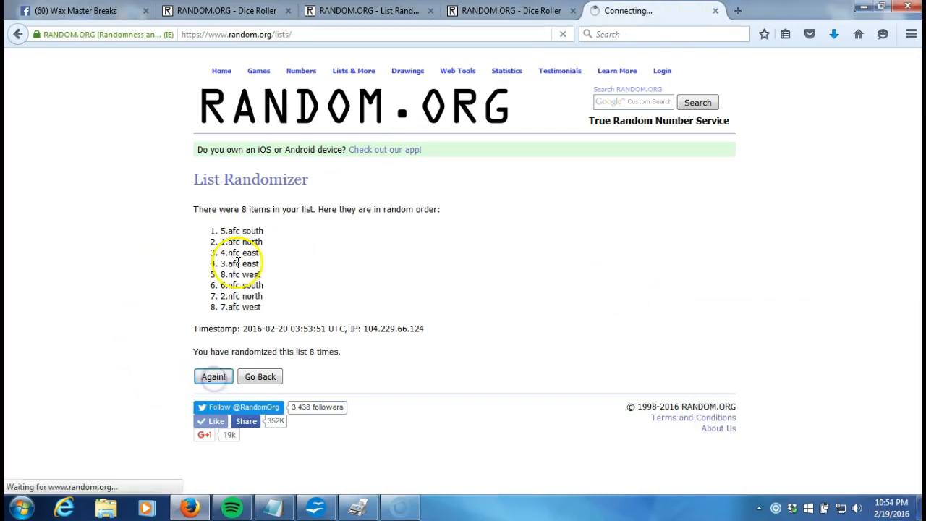
left_click(213, 376)
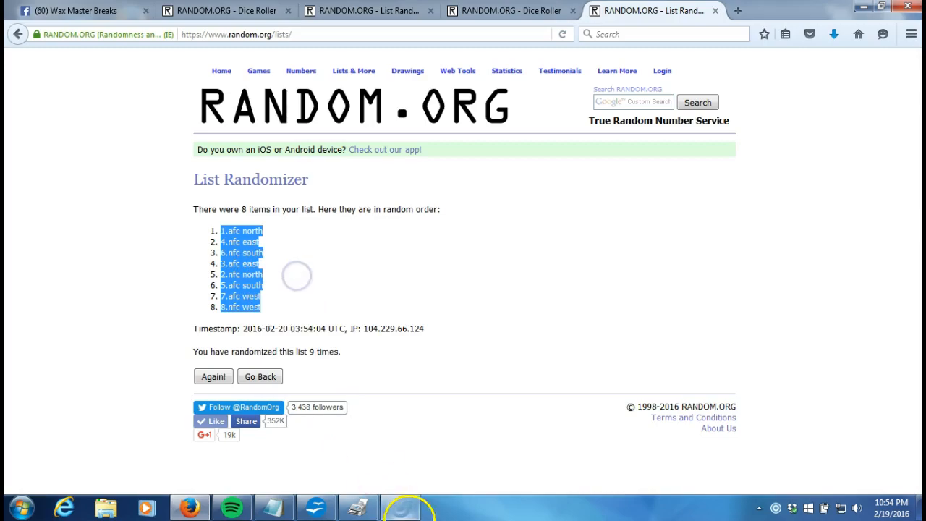
left_click(399, 506)
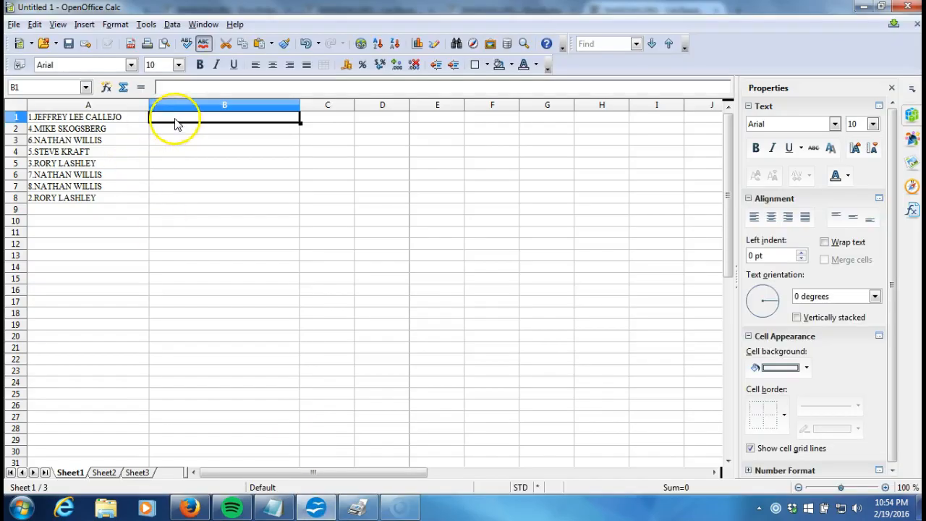
- Paste the shuffled divisions into column B starting at B1, pairing each name with a division
right_click(179, 118)
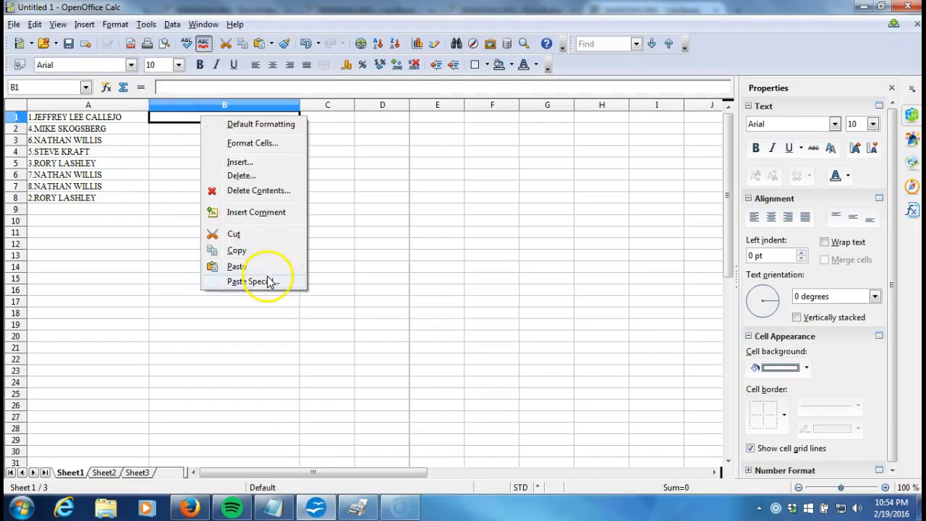
left_click(237, 266)
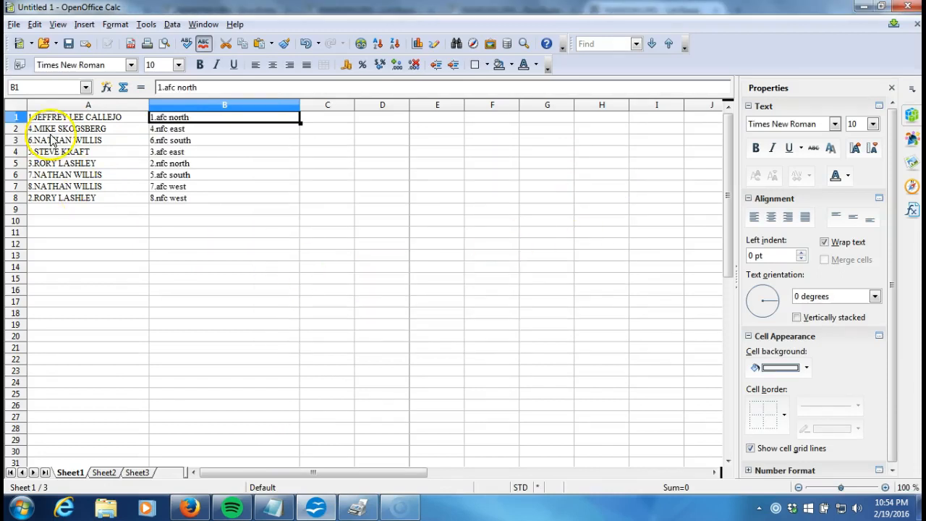